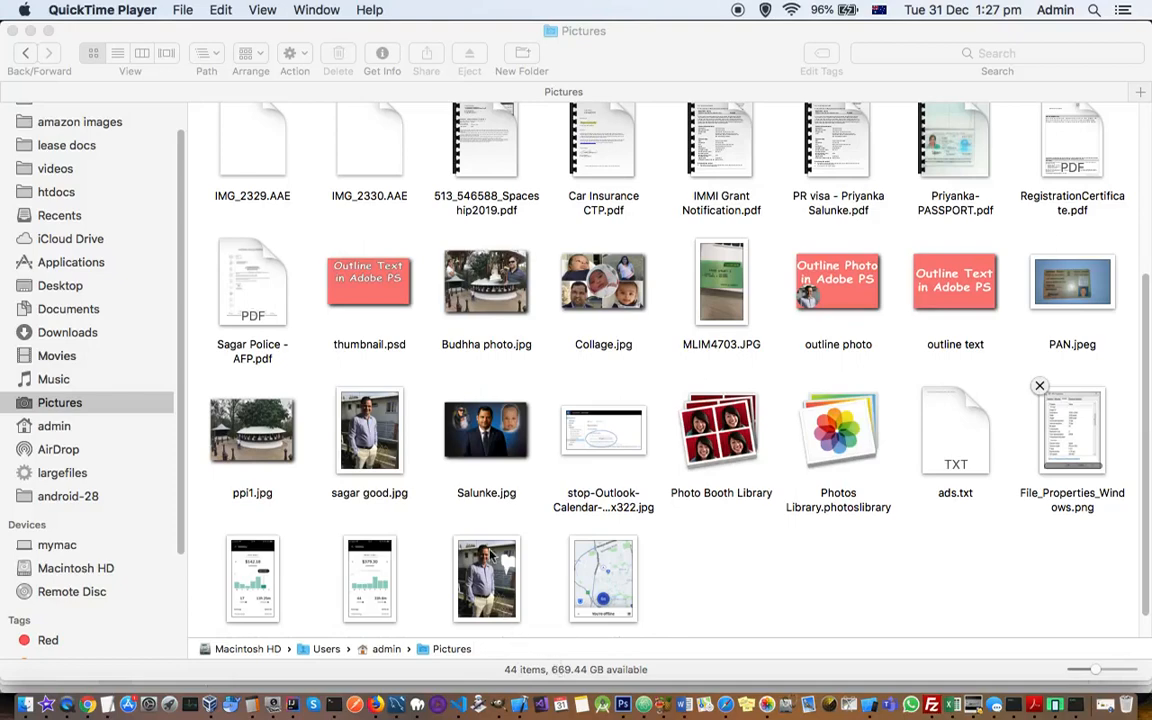
Open sagar good.jpg from its folder so the photo shows in Preview
click(368, 430)
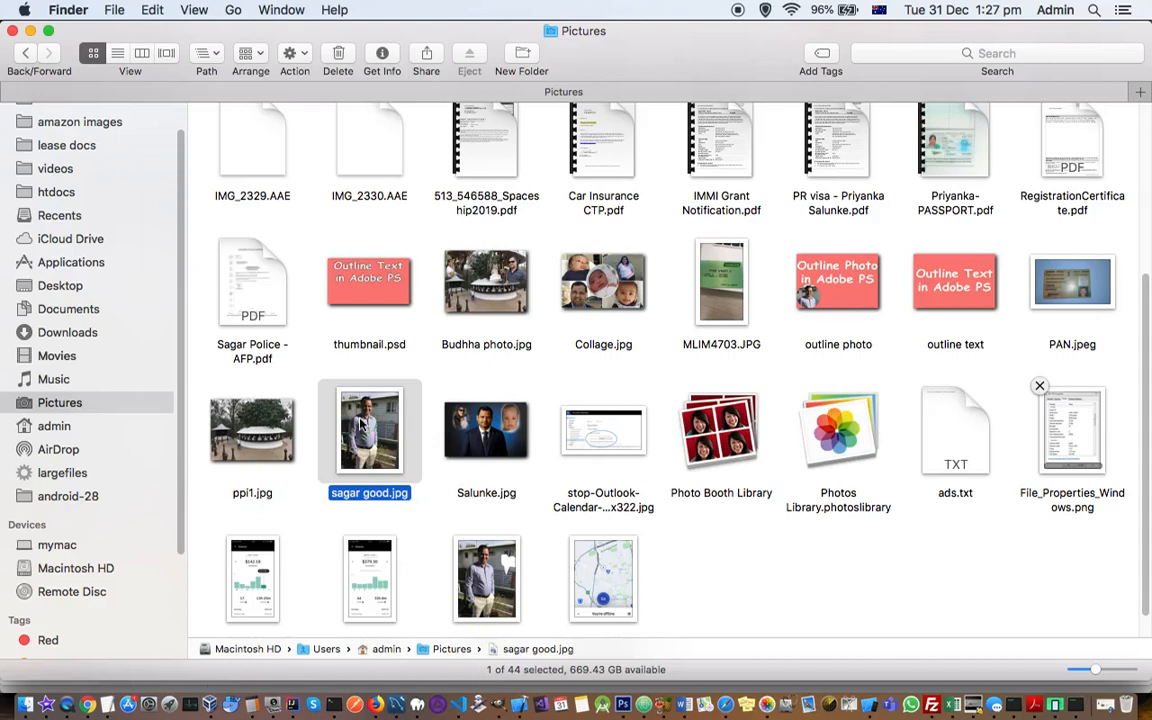
right_click(368, 430)
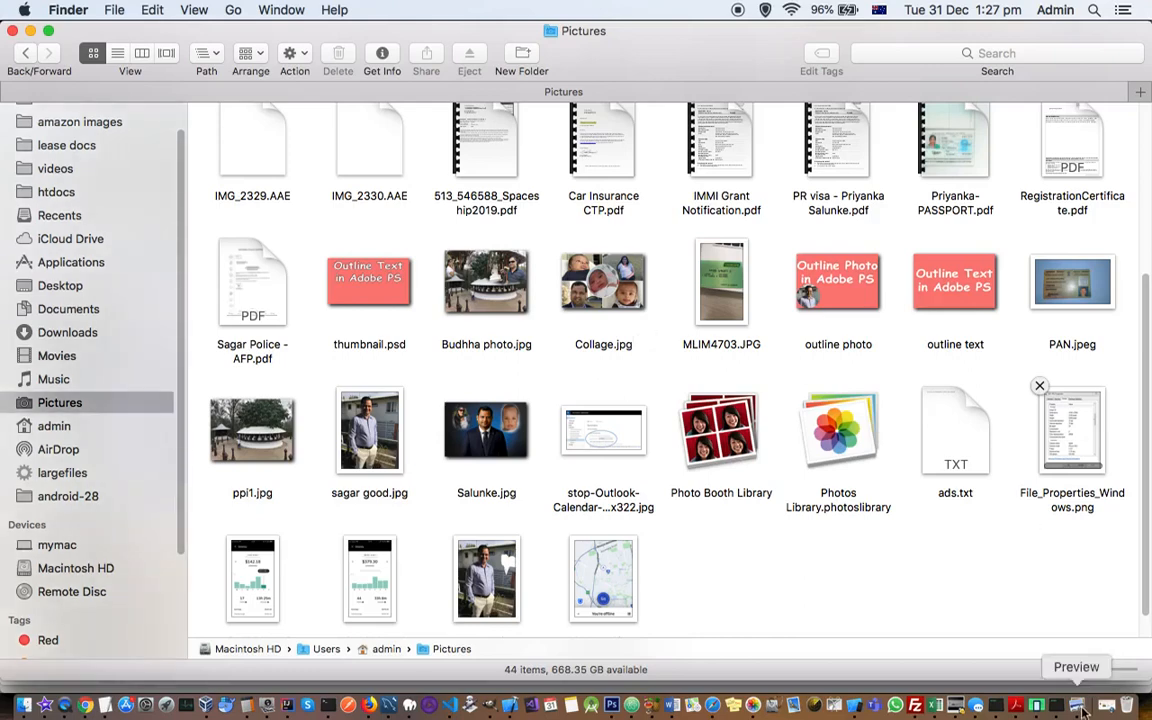
double_click(368, 430)
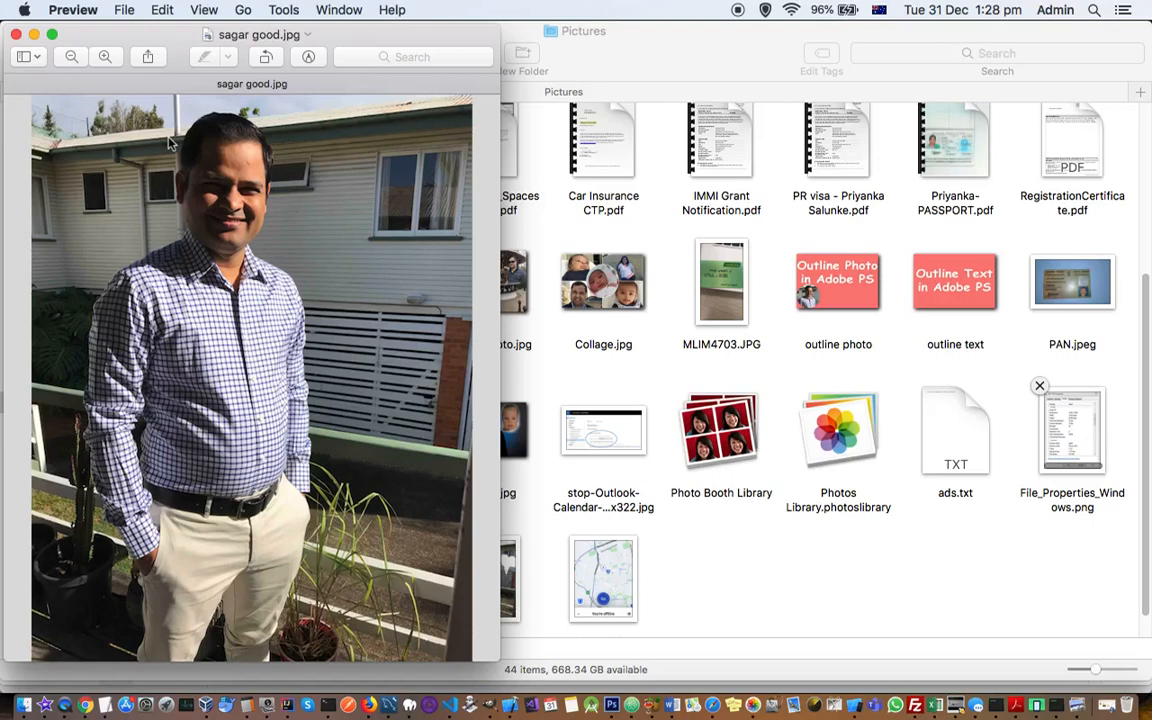
mouse_move(204, 112)
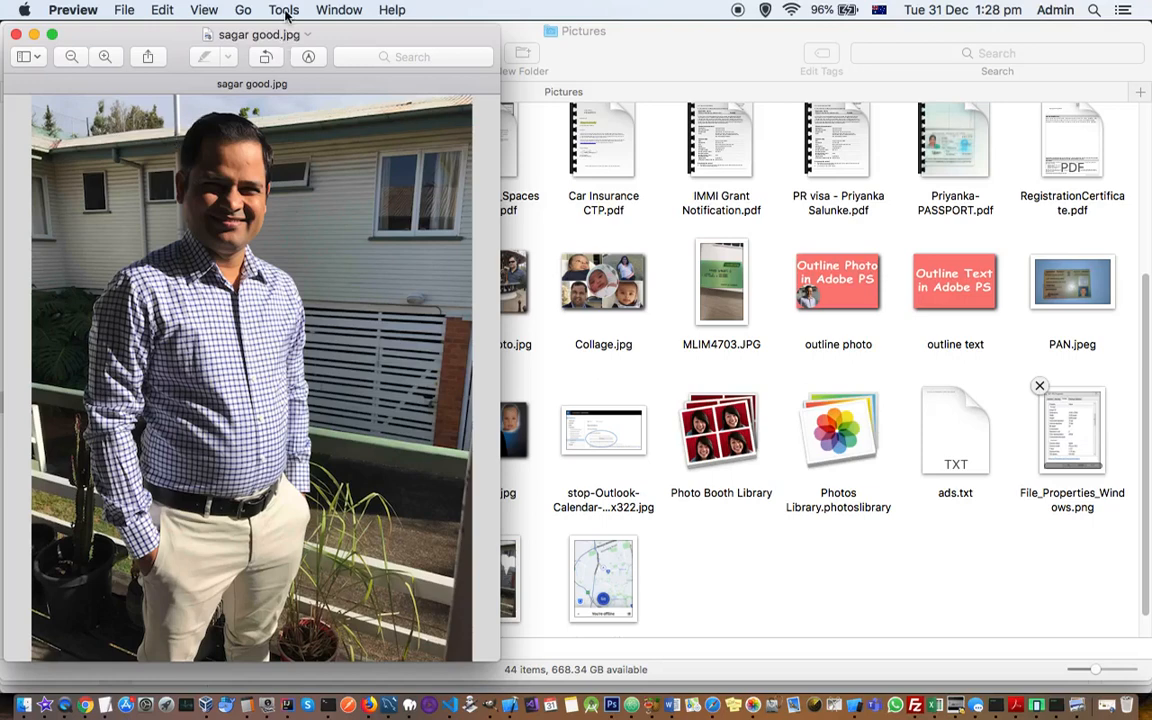
Bring up Tools > Adjust Size for the image, showing 106.68 × 142.24 cm at 72 pixels/inch
click(284, 8)
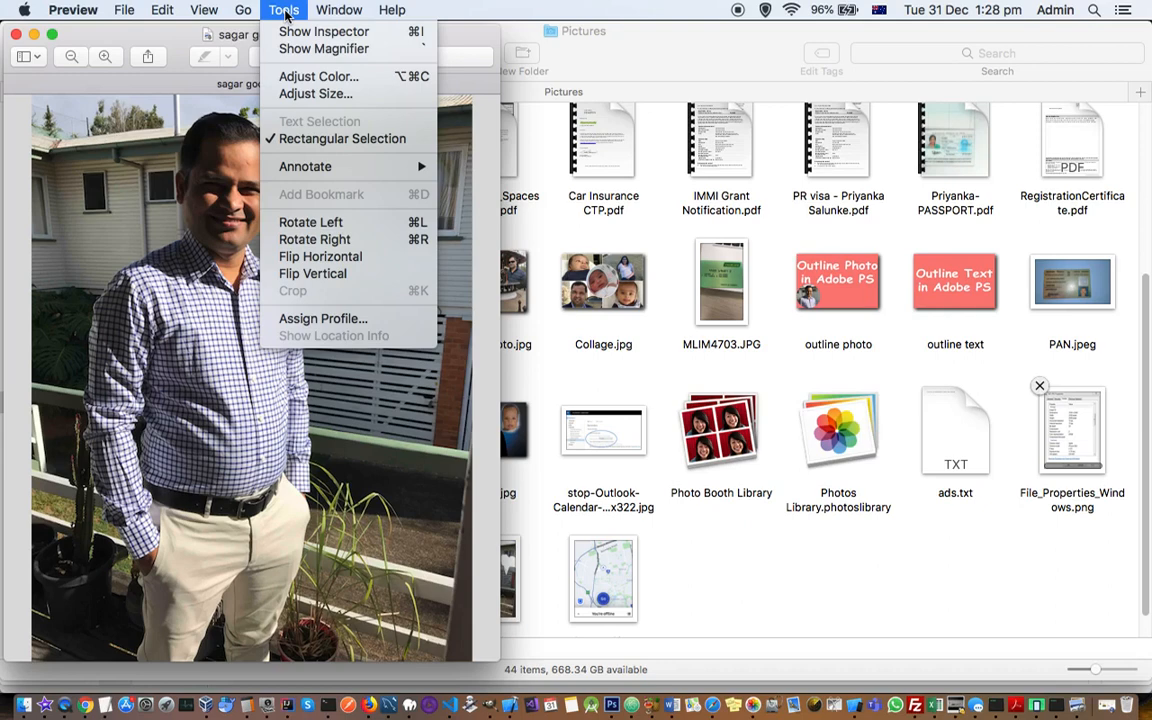
click(316, 94)
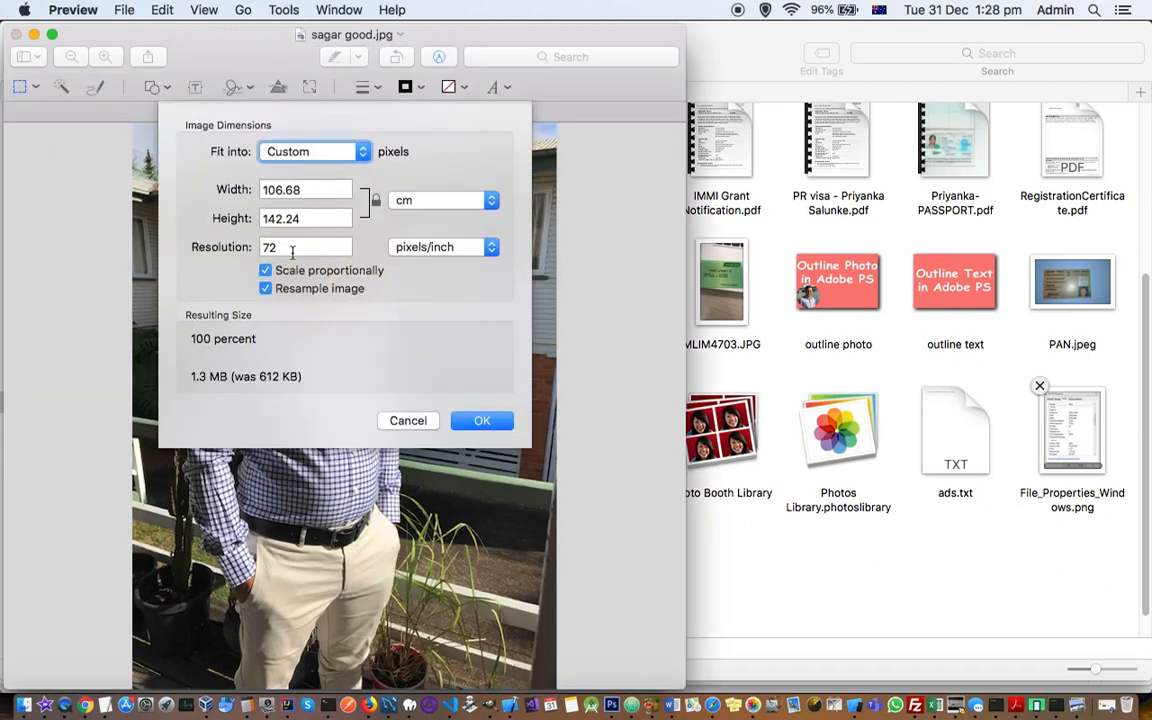
click(306, 248)
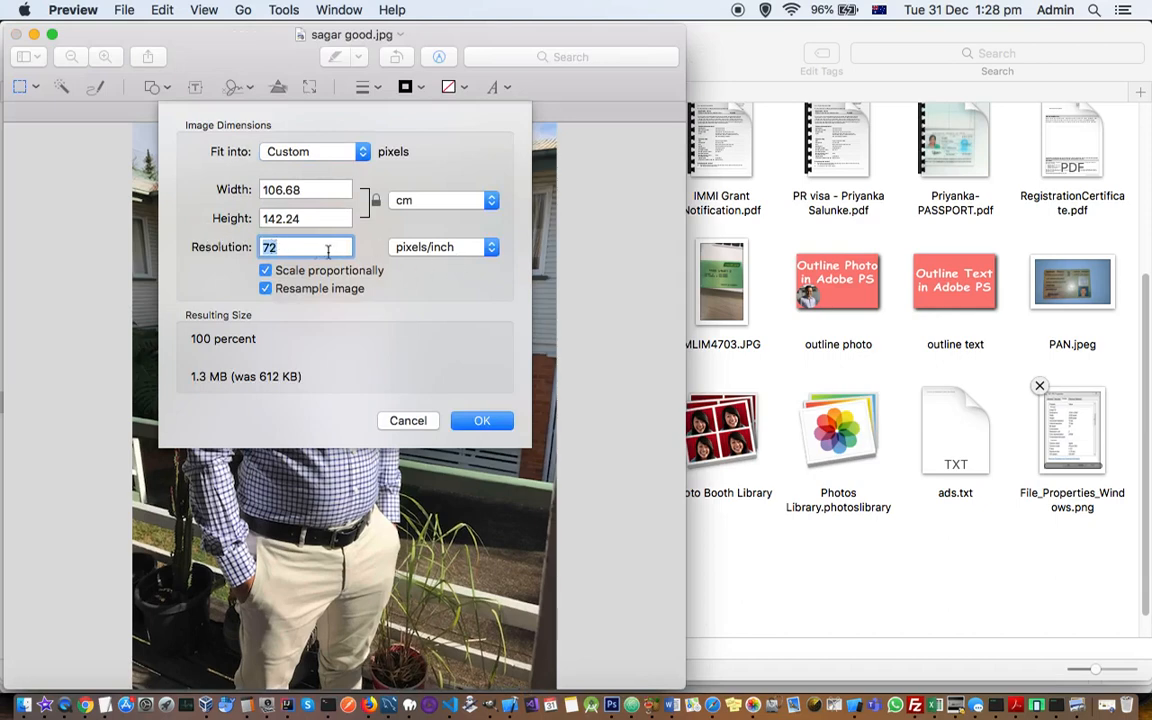
click(266, 288)
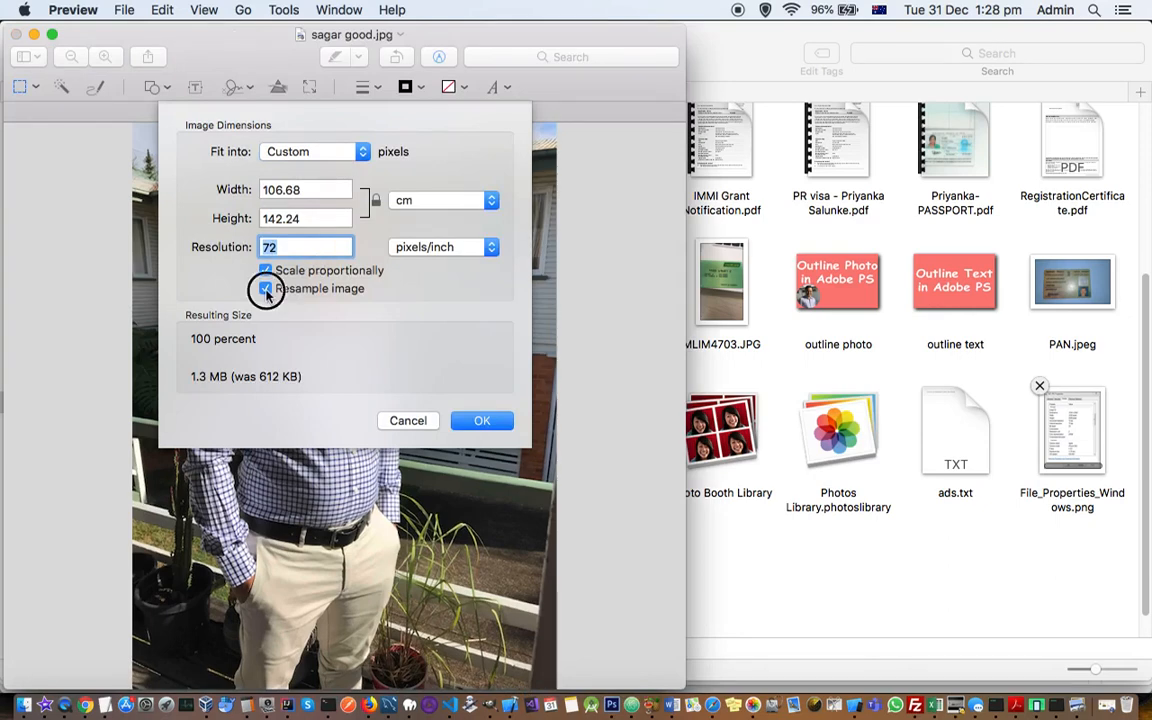
Turn off Resample image and begin entering 300 in the Resolution field
click(266, 288)
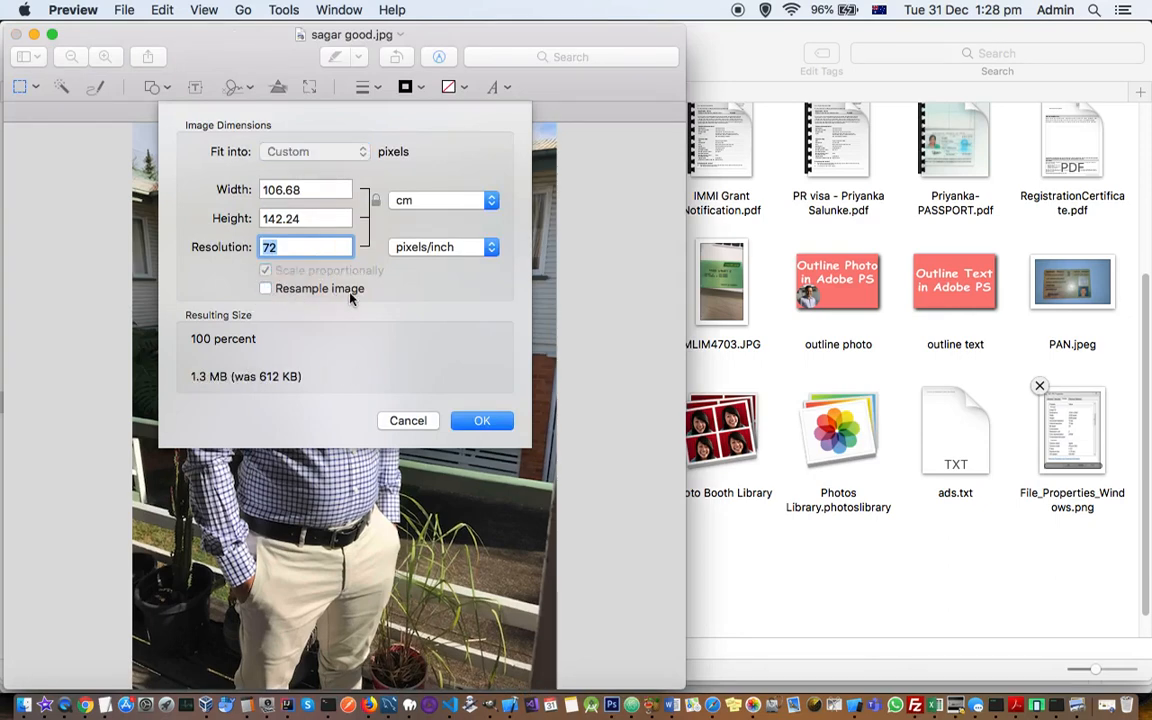
click(290, 248)
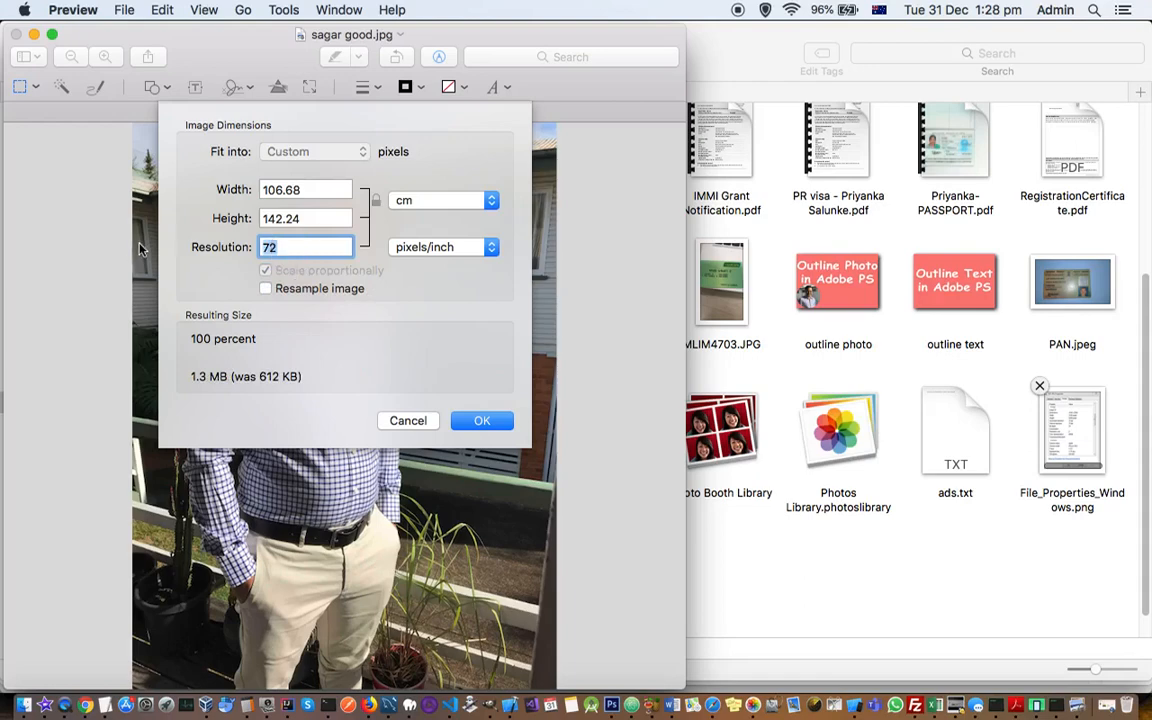
text(300)
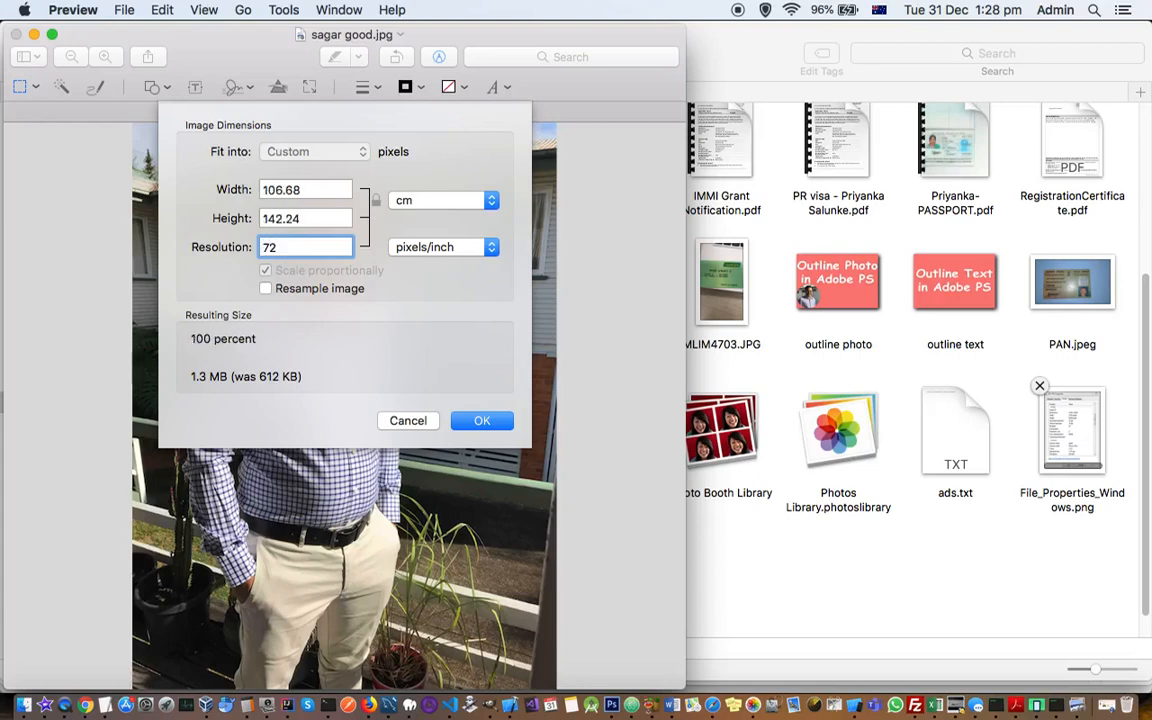
Replace the 72 resolution with 300 pixels/inch, giving 25.6 × 34.14 cm with resampling off
click(304, 248)
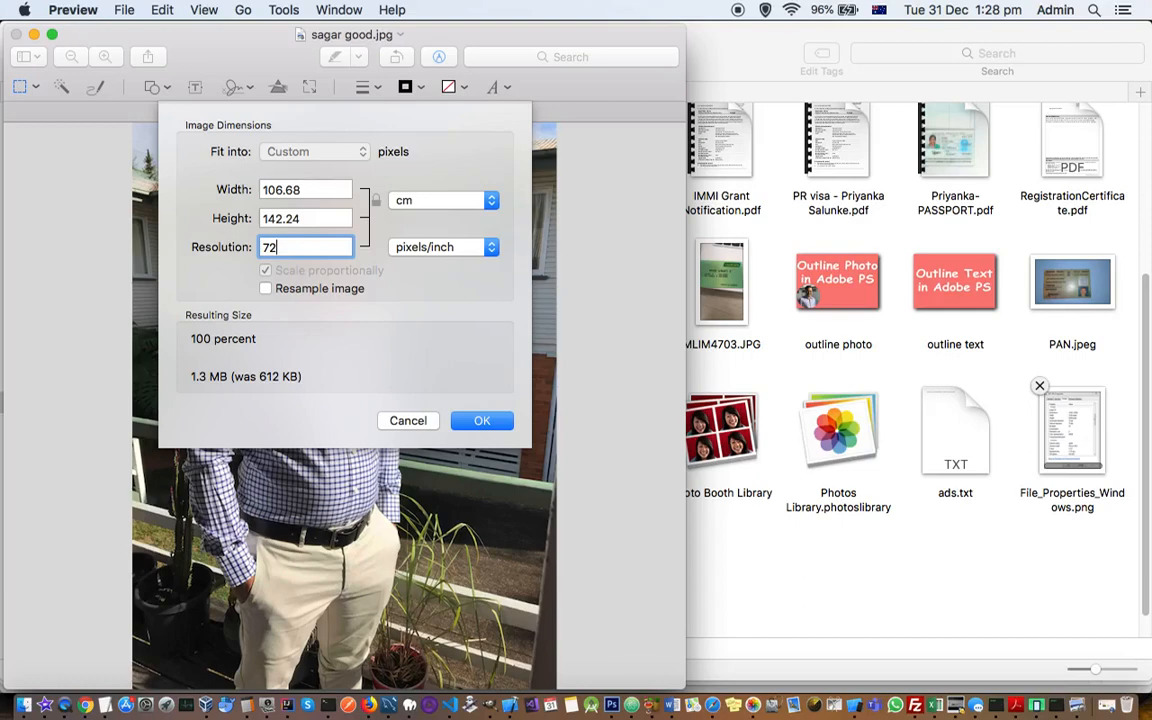
key(backspace)
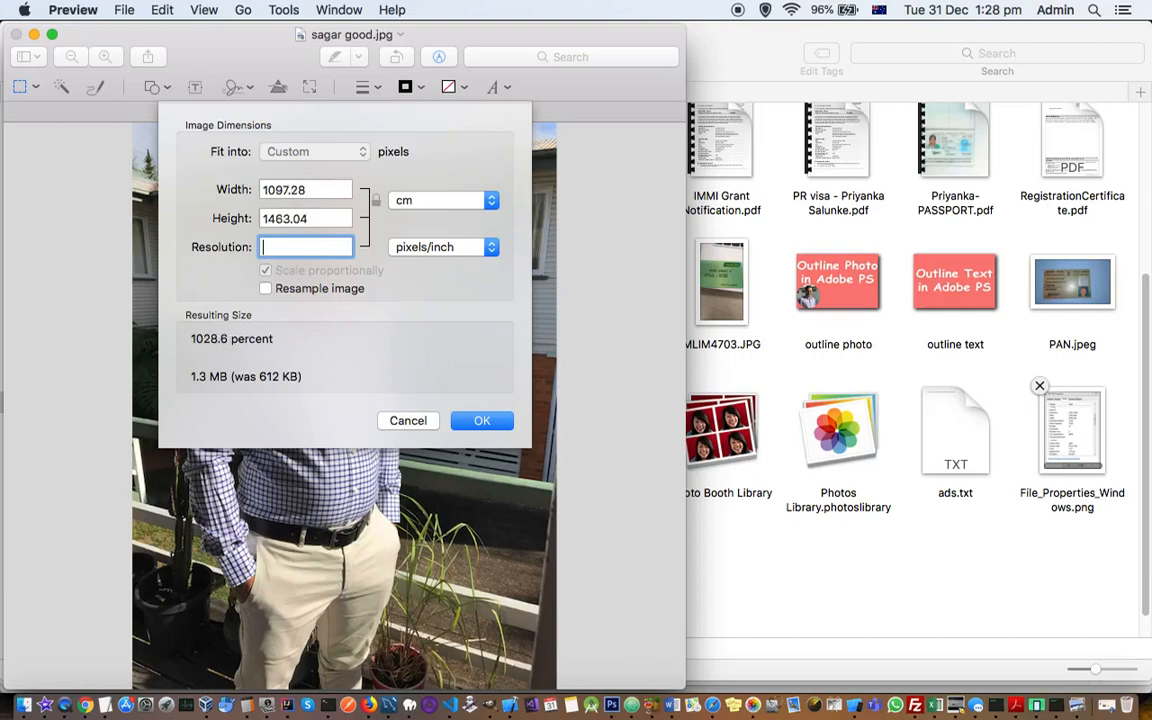
text(300)
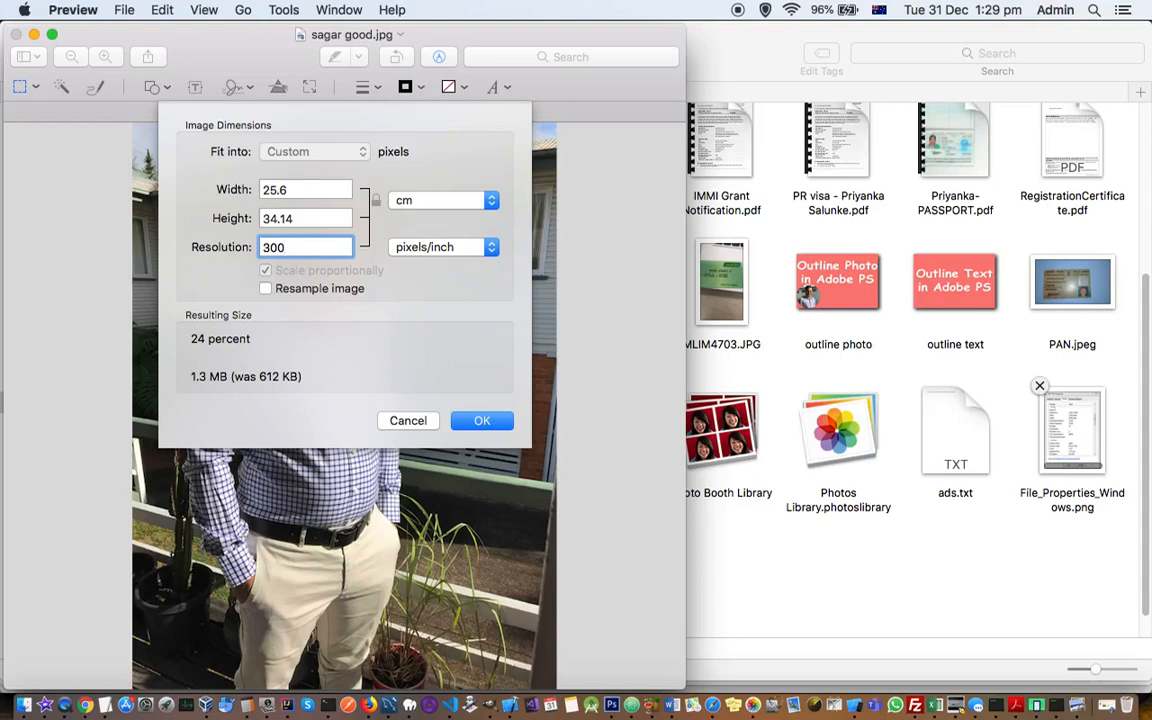
click(304, 248)
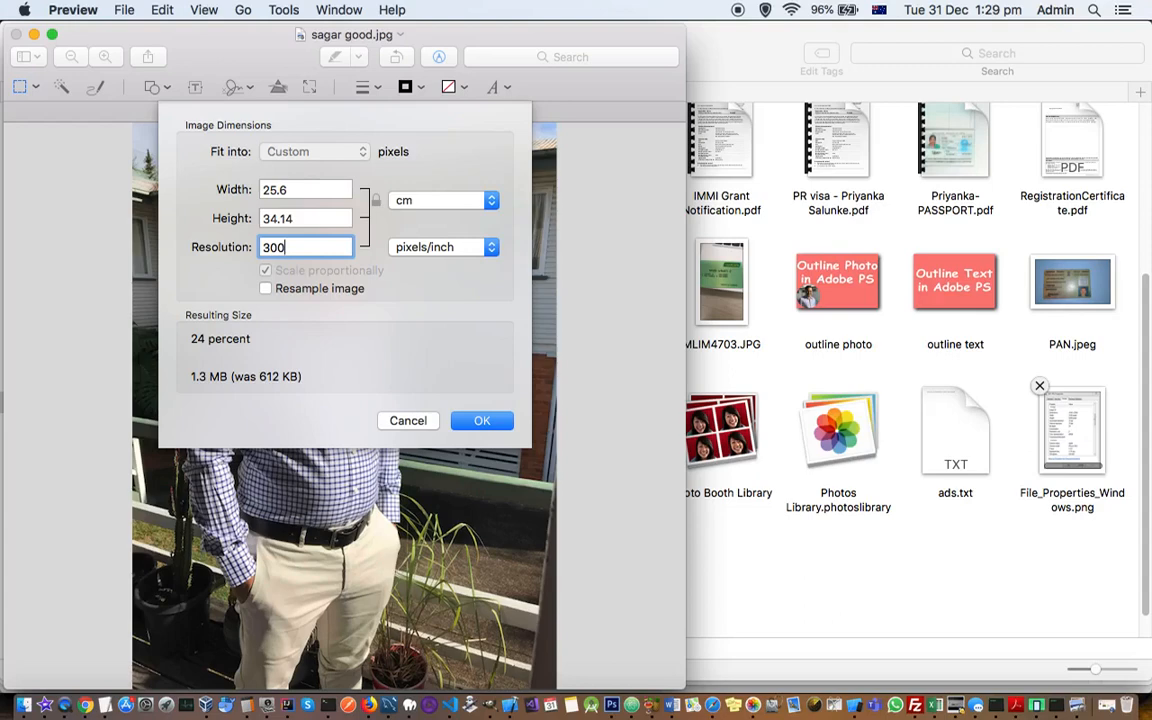
mouse_move(378, 428)
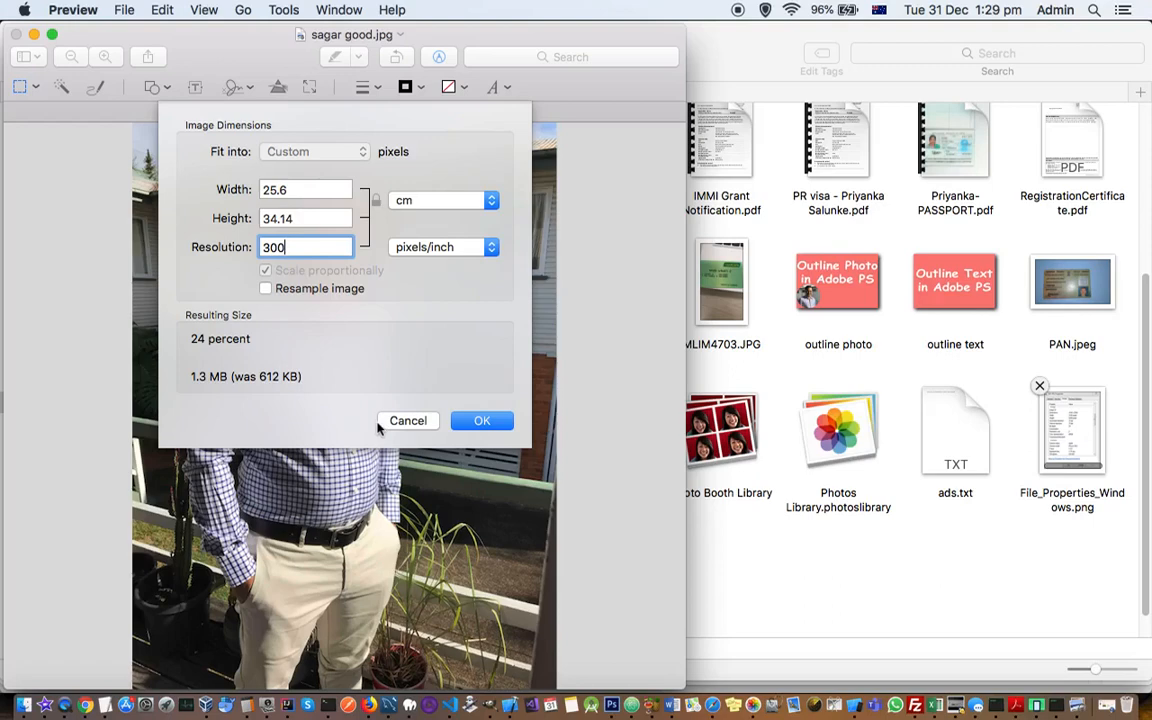
mouse_move(476, 358)
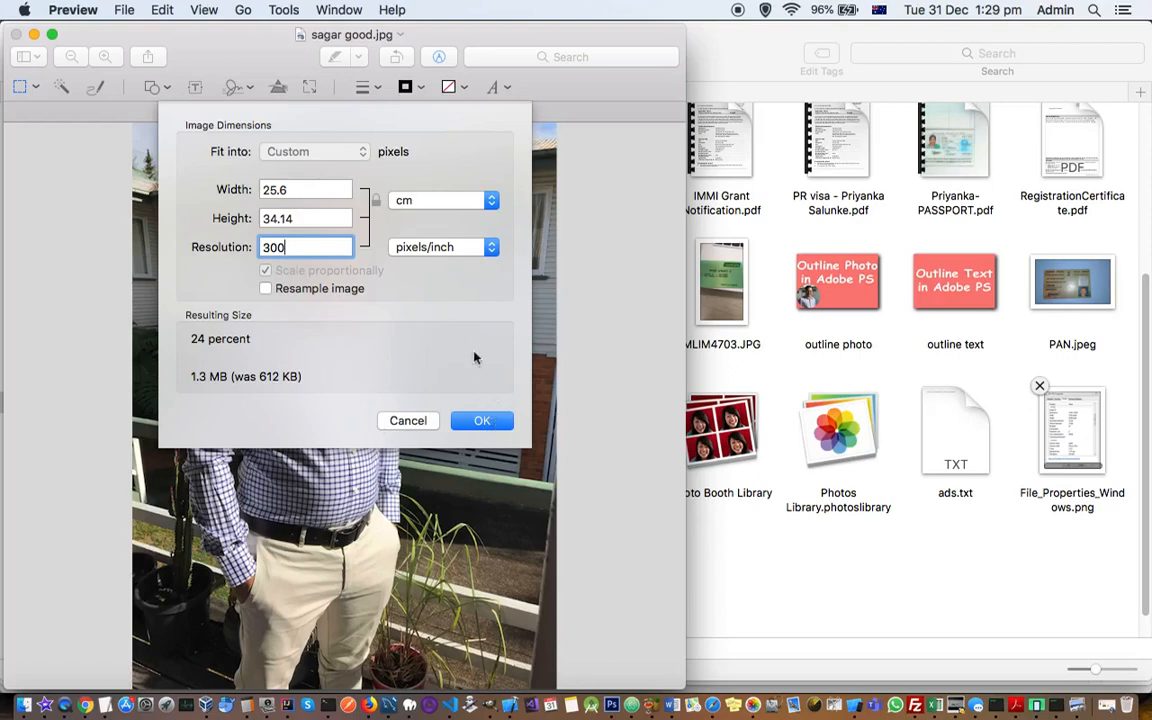
mouse_move(564, 164)
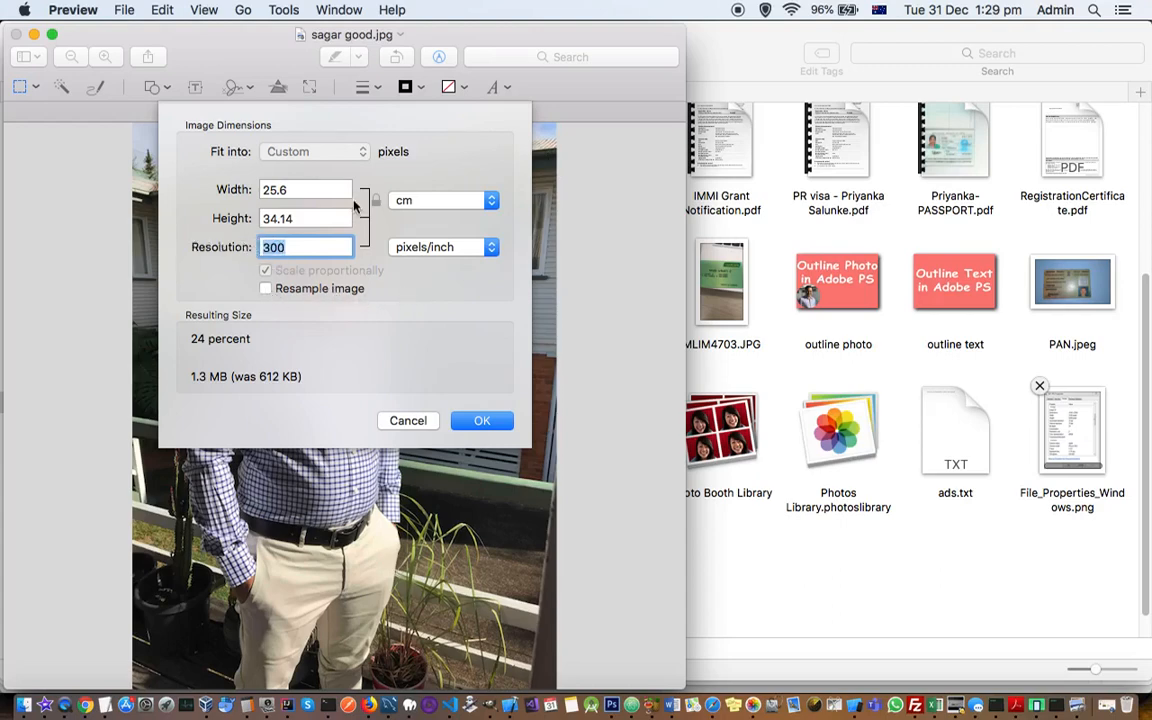
mouse_move(422, 184)
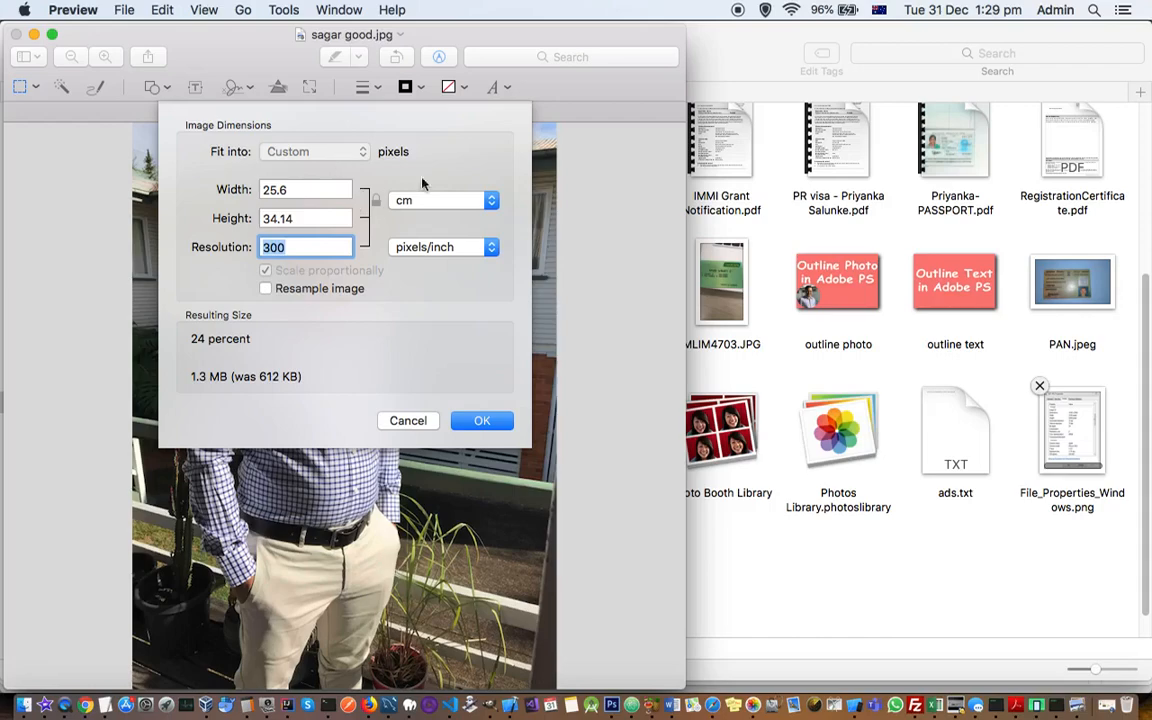